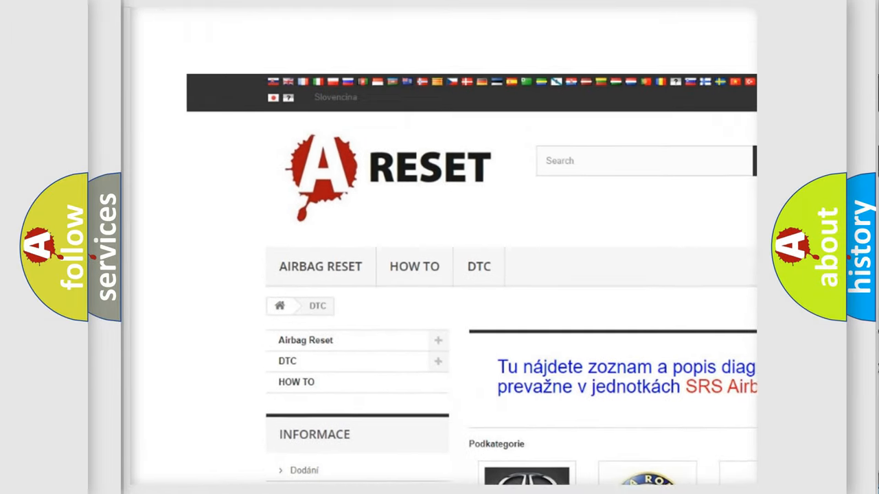
Step: Open JEEP DTC from the brand grid and scroll through its trouble code list
scroll("up", 3)
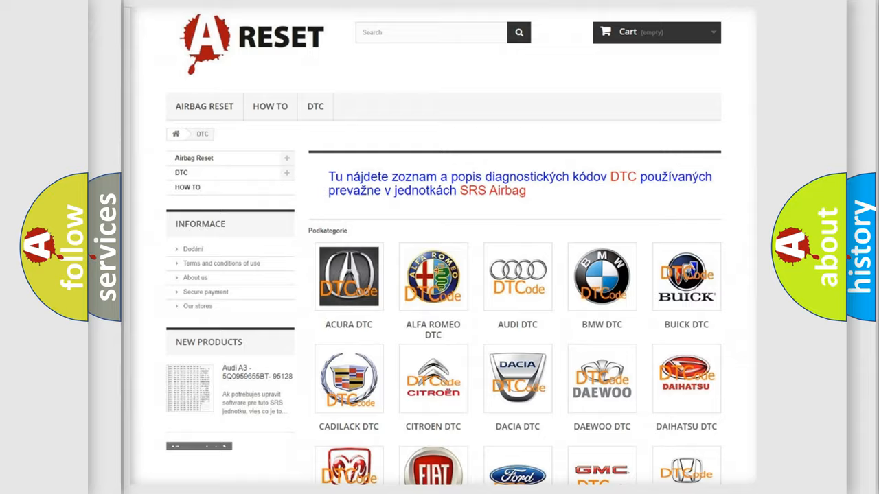
scroll("down", 3)
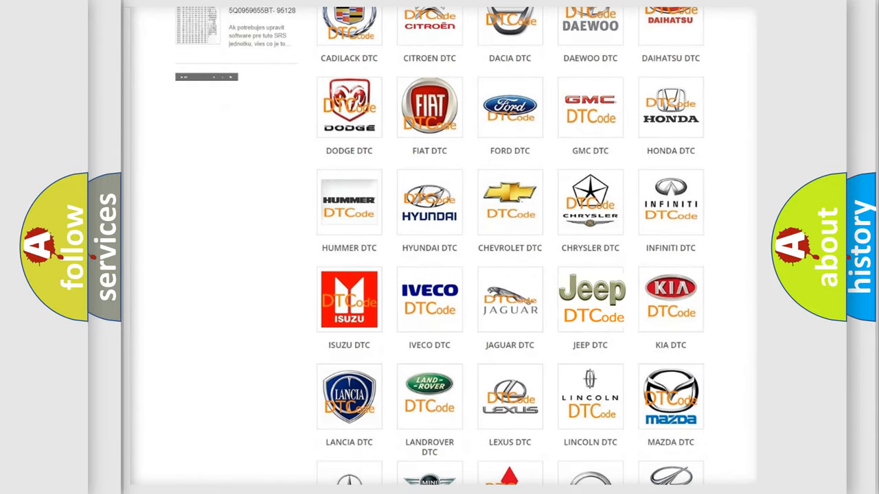
left_click(590, 300)
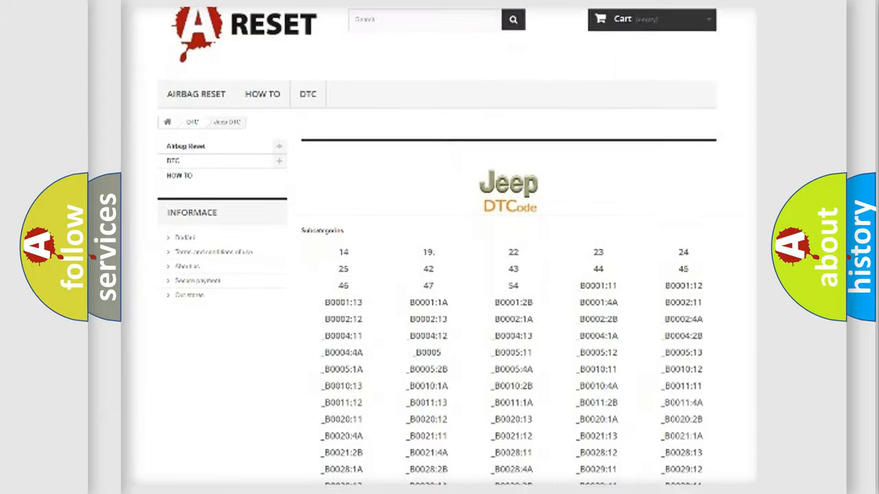
scroll("down", 3)
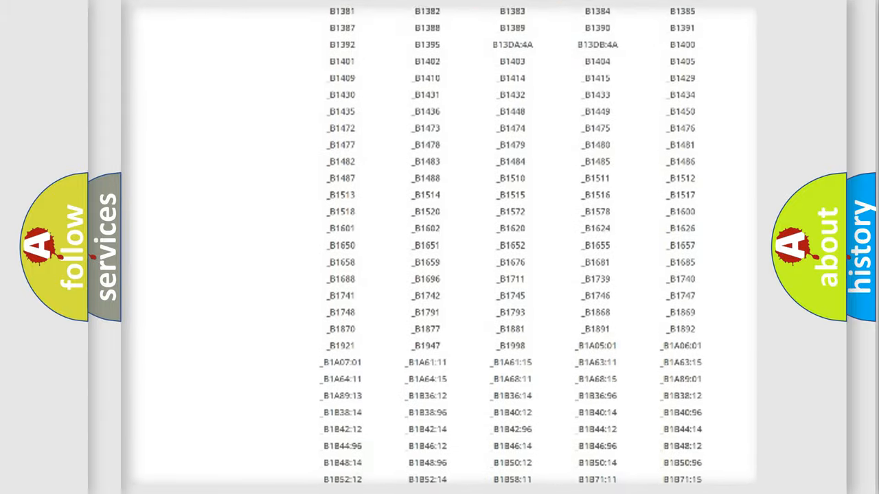
scroll("up", 3)
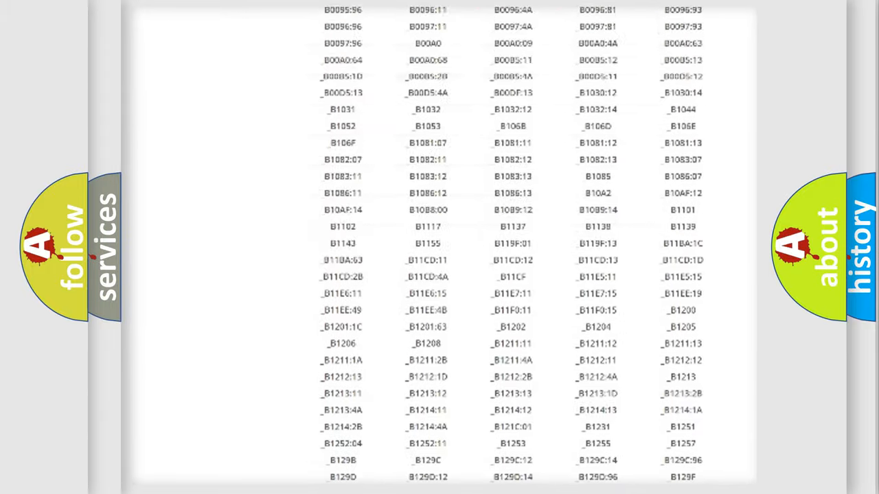